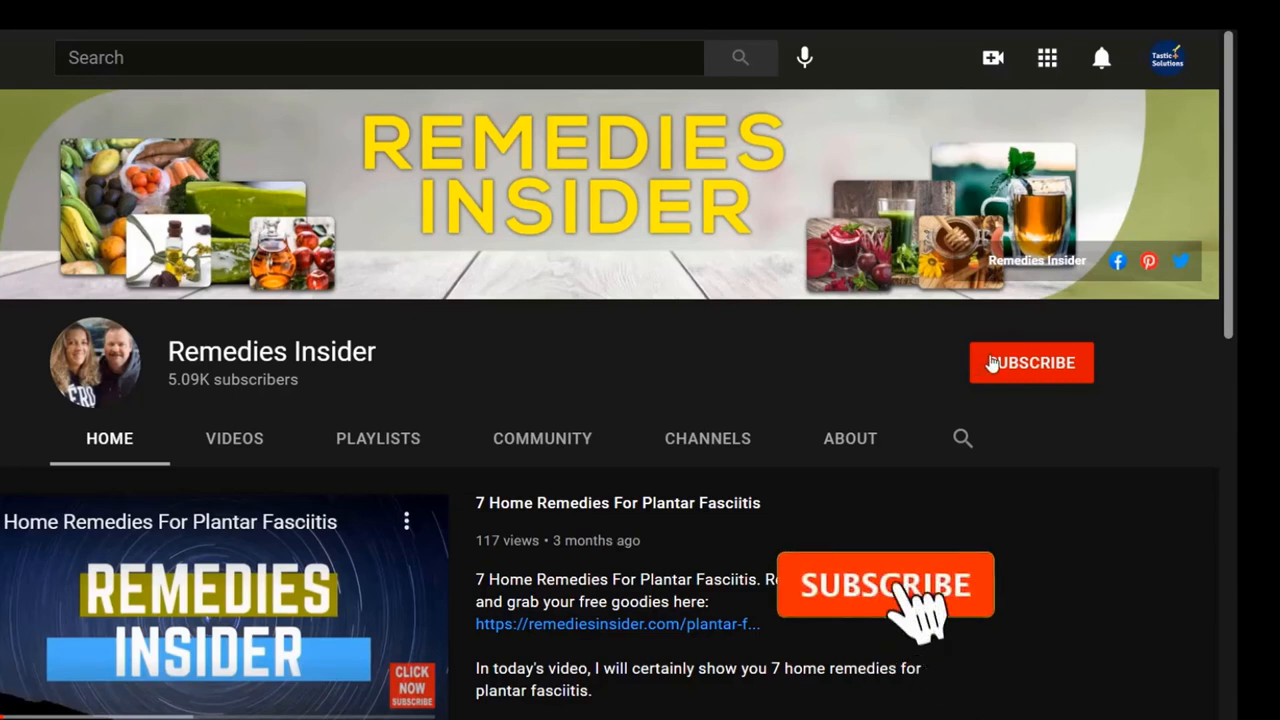
Subscribe to Remedies Insider and open its bell menu showing All, Personalized and None options.
left_click(1031, 362)
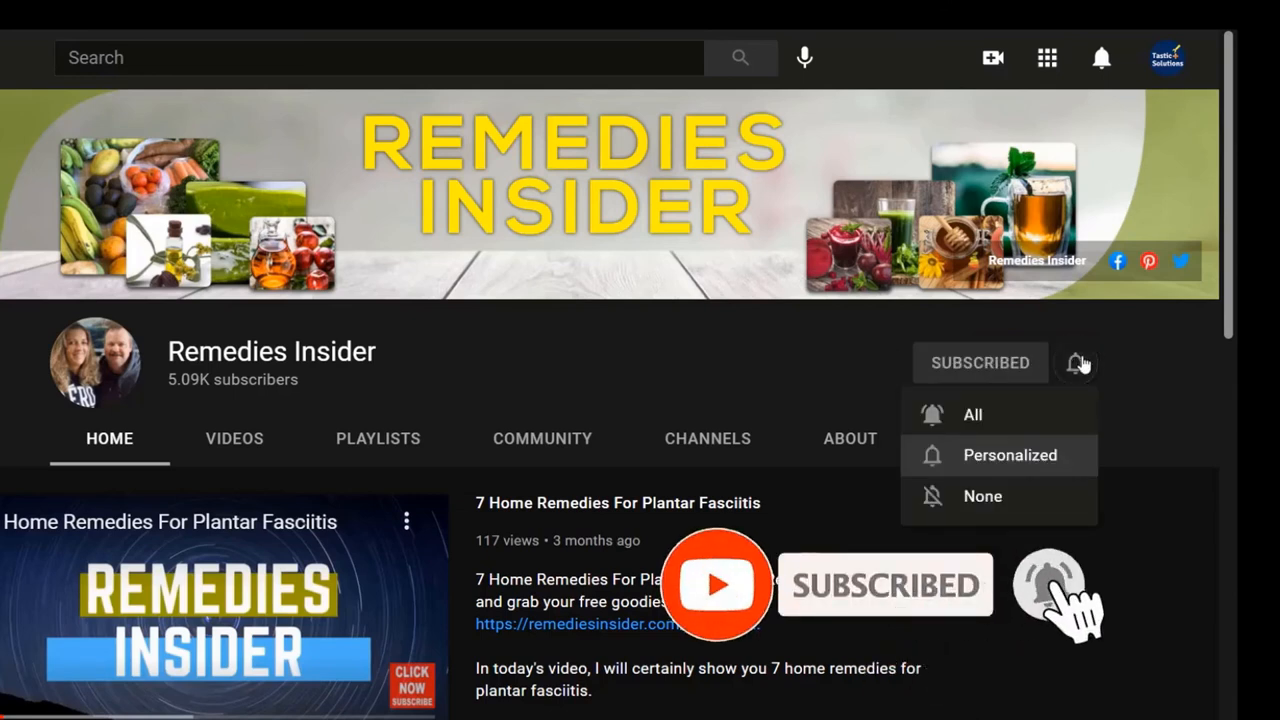